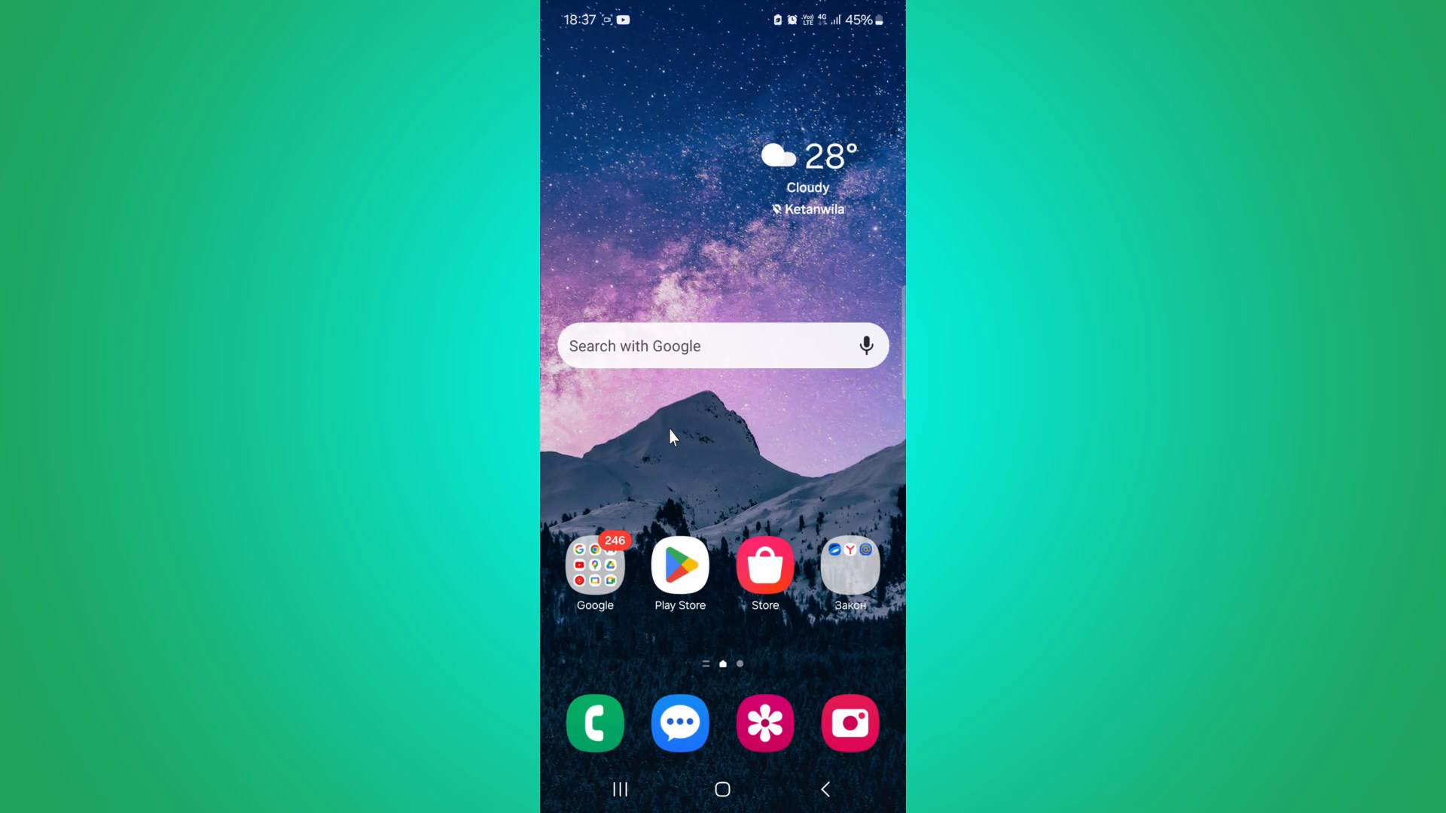
{"action": "mouse_move", "coordinate": [668, 365]}
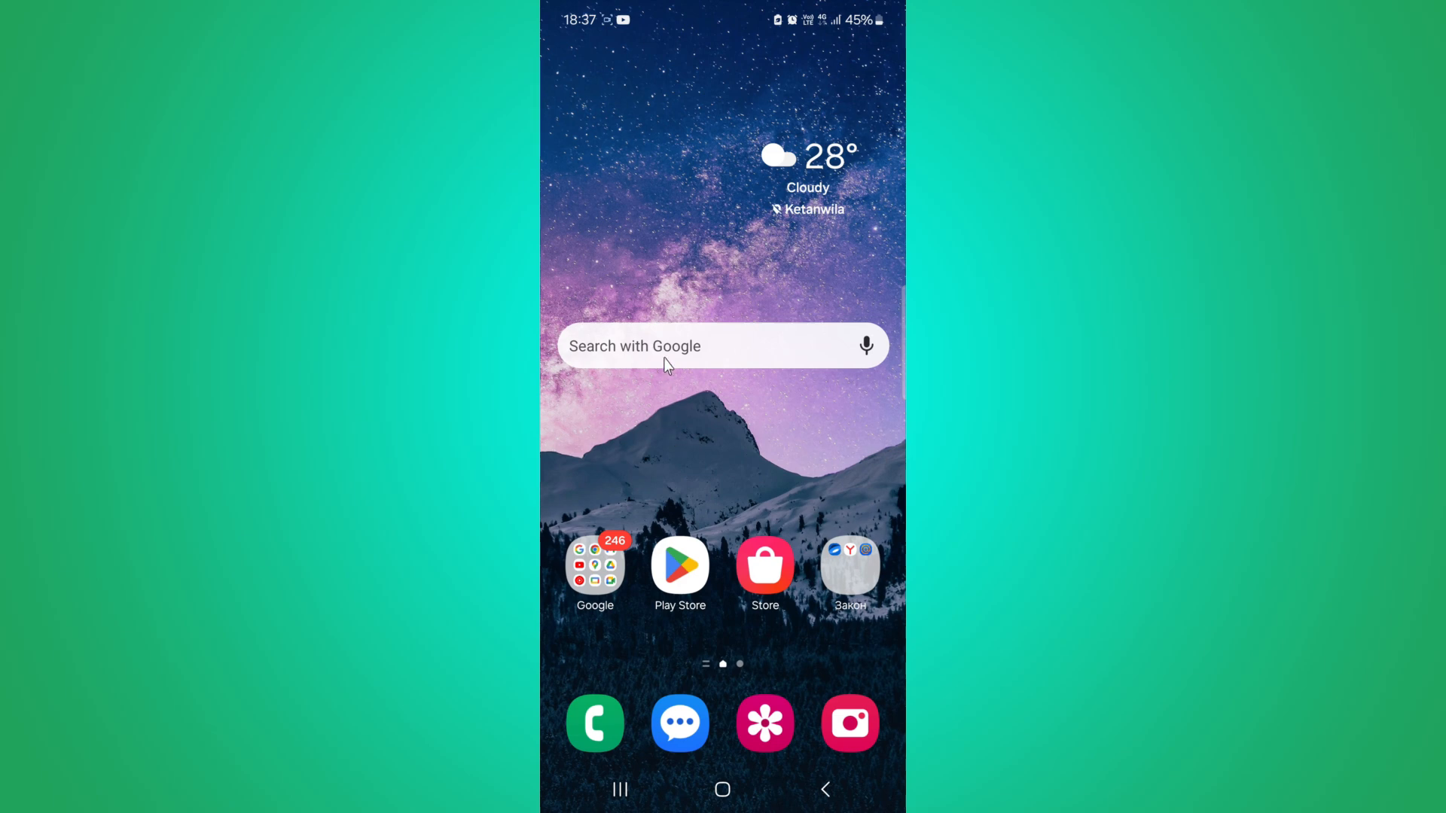
- Start a Google search for 'instagram app old version' from the home screen search bar
{"action": "left_click", "coordinate": [634, 346]}
{"action": "type", "text": "in"}
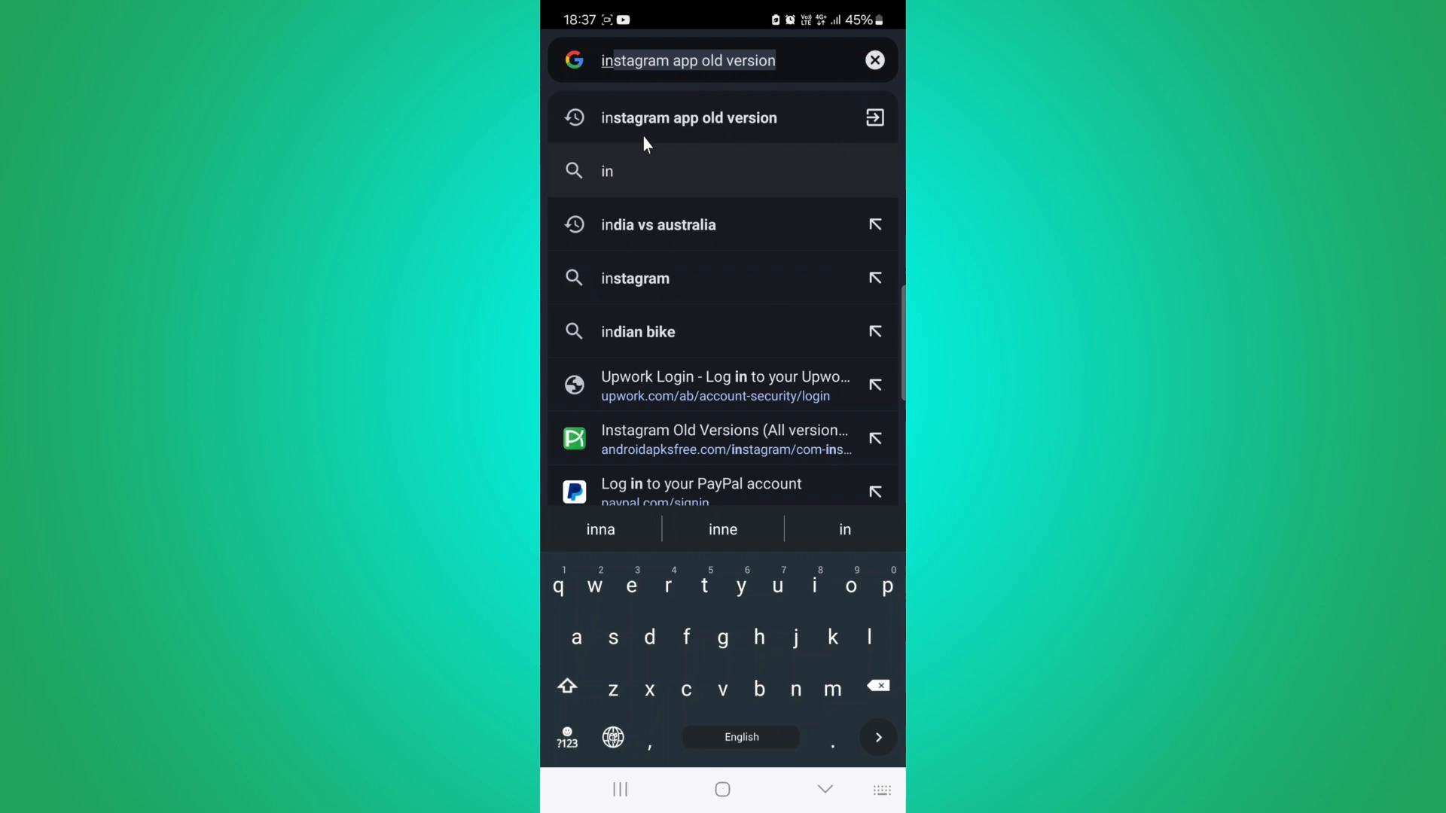
- Run the 'instagram app old version' search and scroll to the AndroidAPKsFree result
{"action": "left_click", "coordinate": [687, 118]}
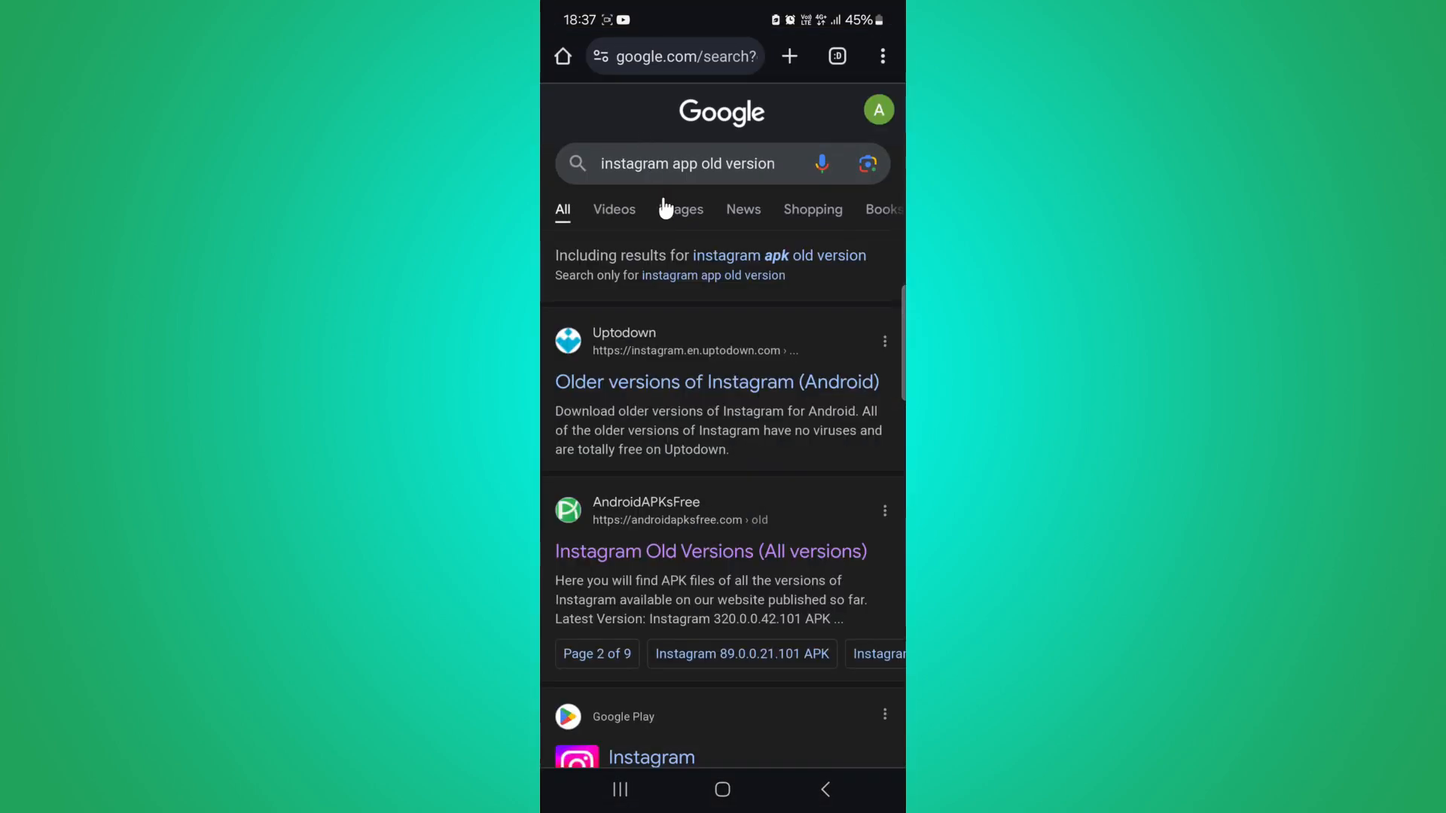
{"action": "scroll", "scroll_direction": "up", "scroll_amount": 3}
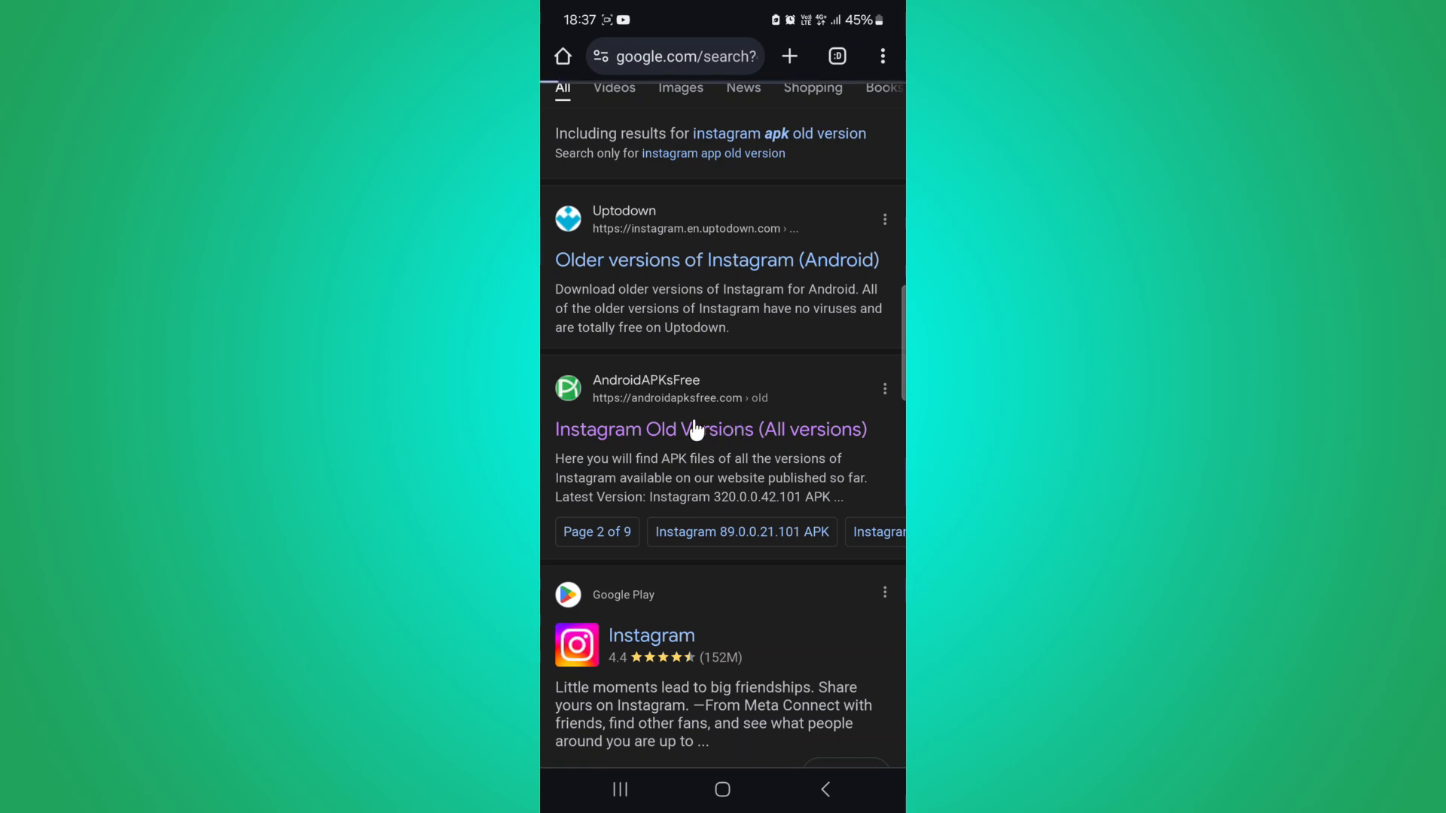
- Open the AndroidAPKsFree 'Instagram Old Versions (All versions)' page and scroll through the version list
{"action": "left_click", "coordinate": [711, 428]}
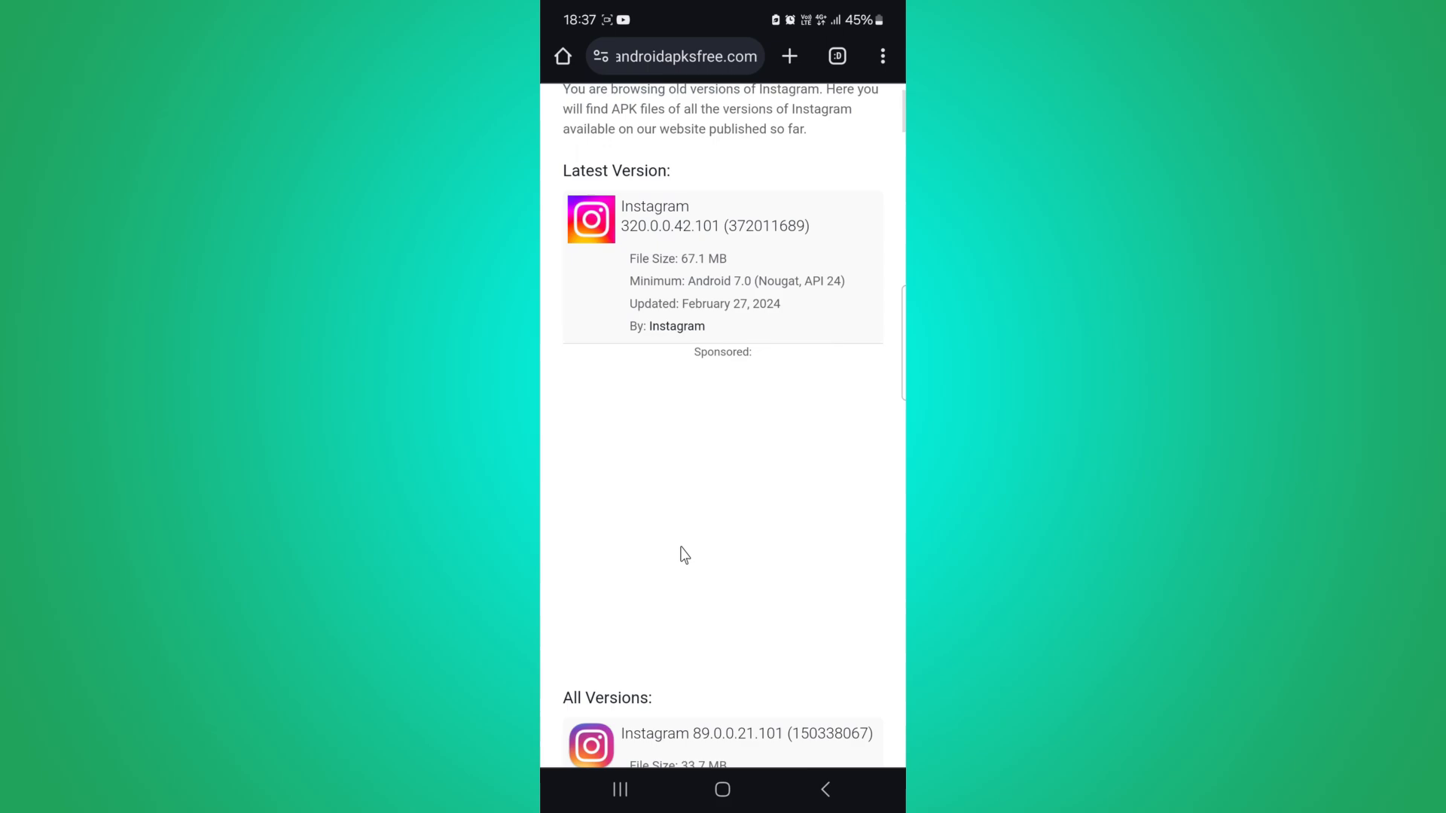
{"action": "scroll", "scroll_direction": "down", "scroll_amount": 3}
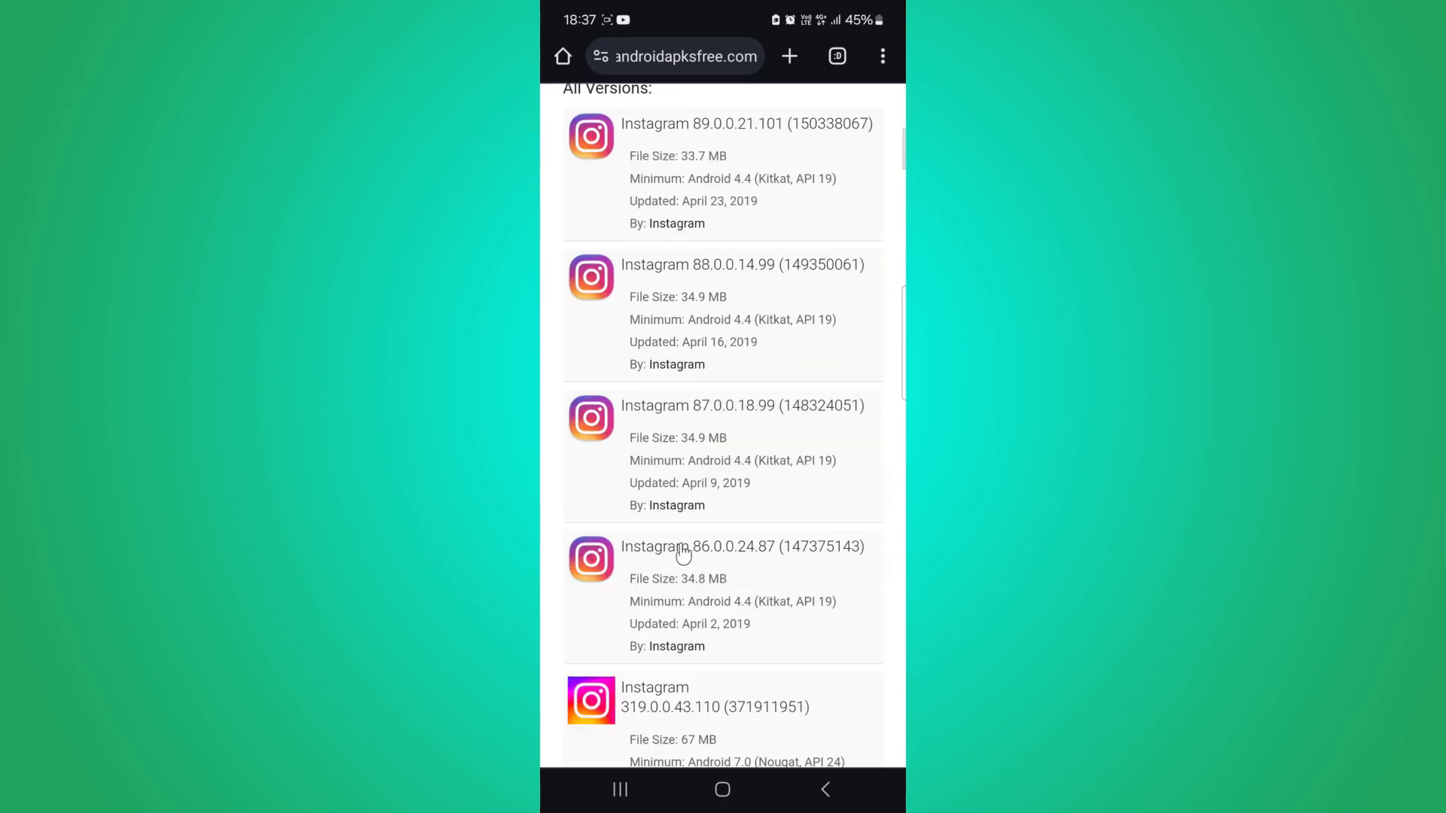
{"action": "scroll", "scroll_direction": "down", "scroll_amount": 3}
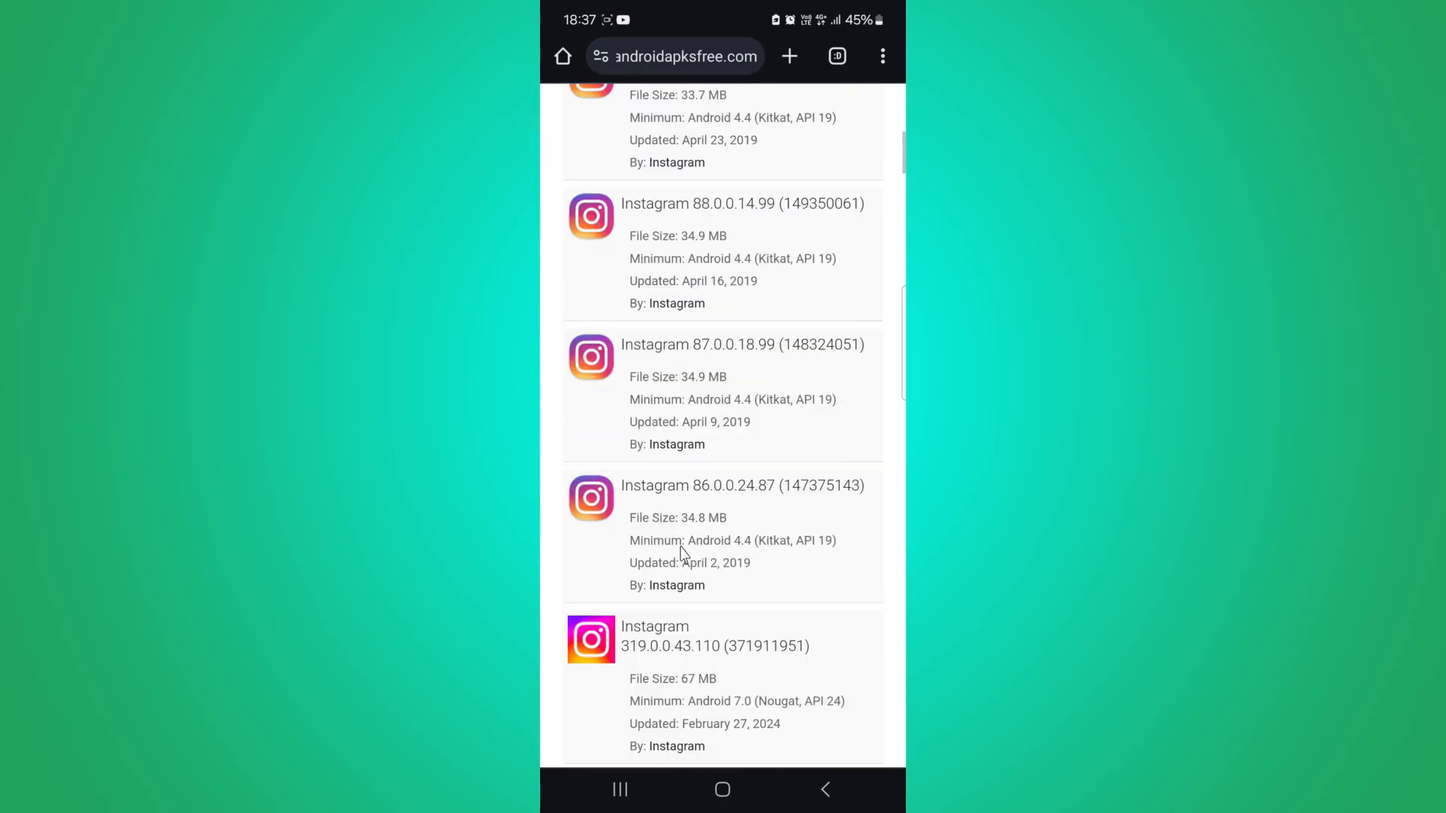
{"action": "scroll", "scroll_direction": "up", "scroll_amount": 3}
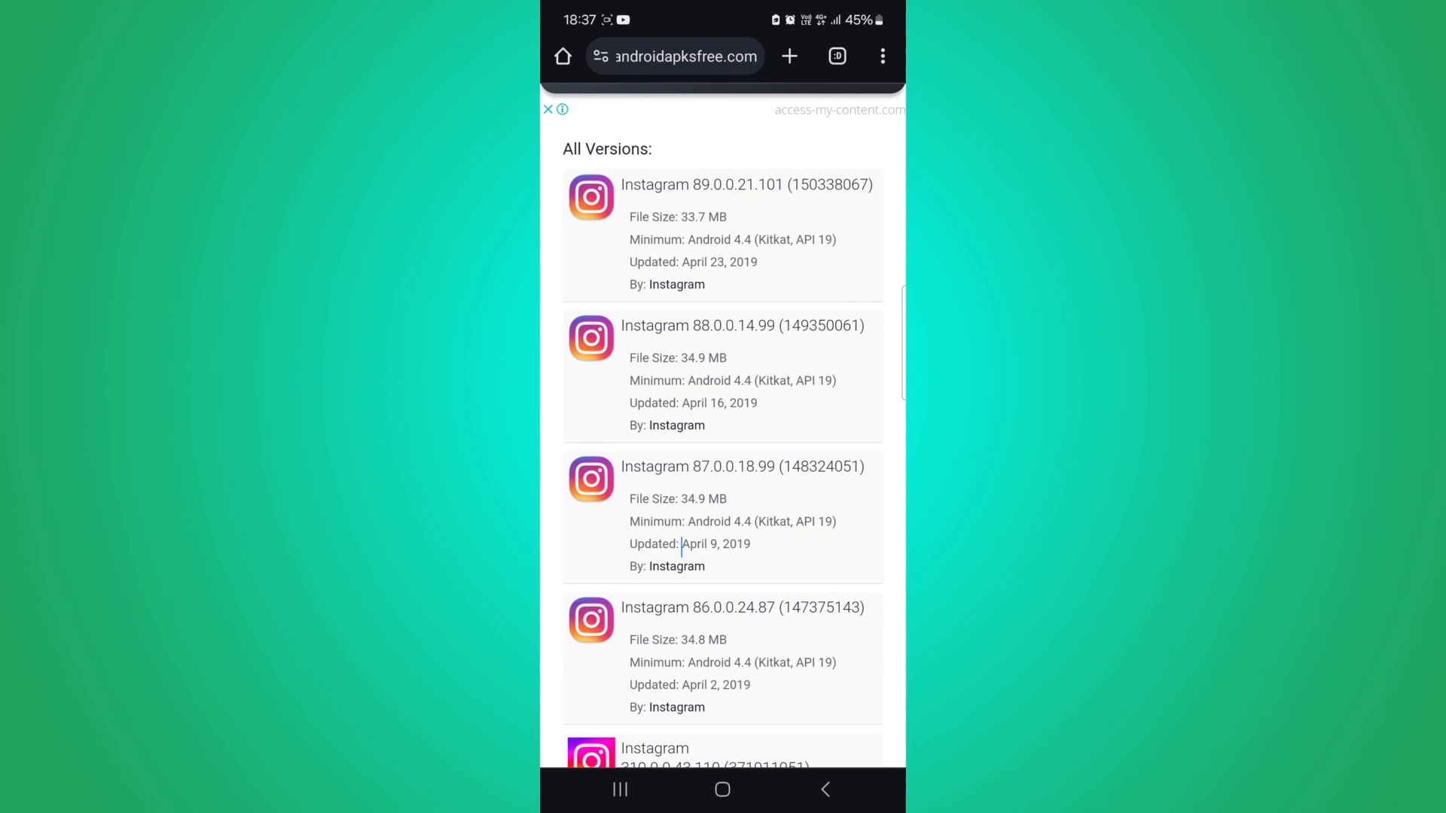
{"action": "scroll", "scroll_direction": "up", "scroll_amount": 3}
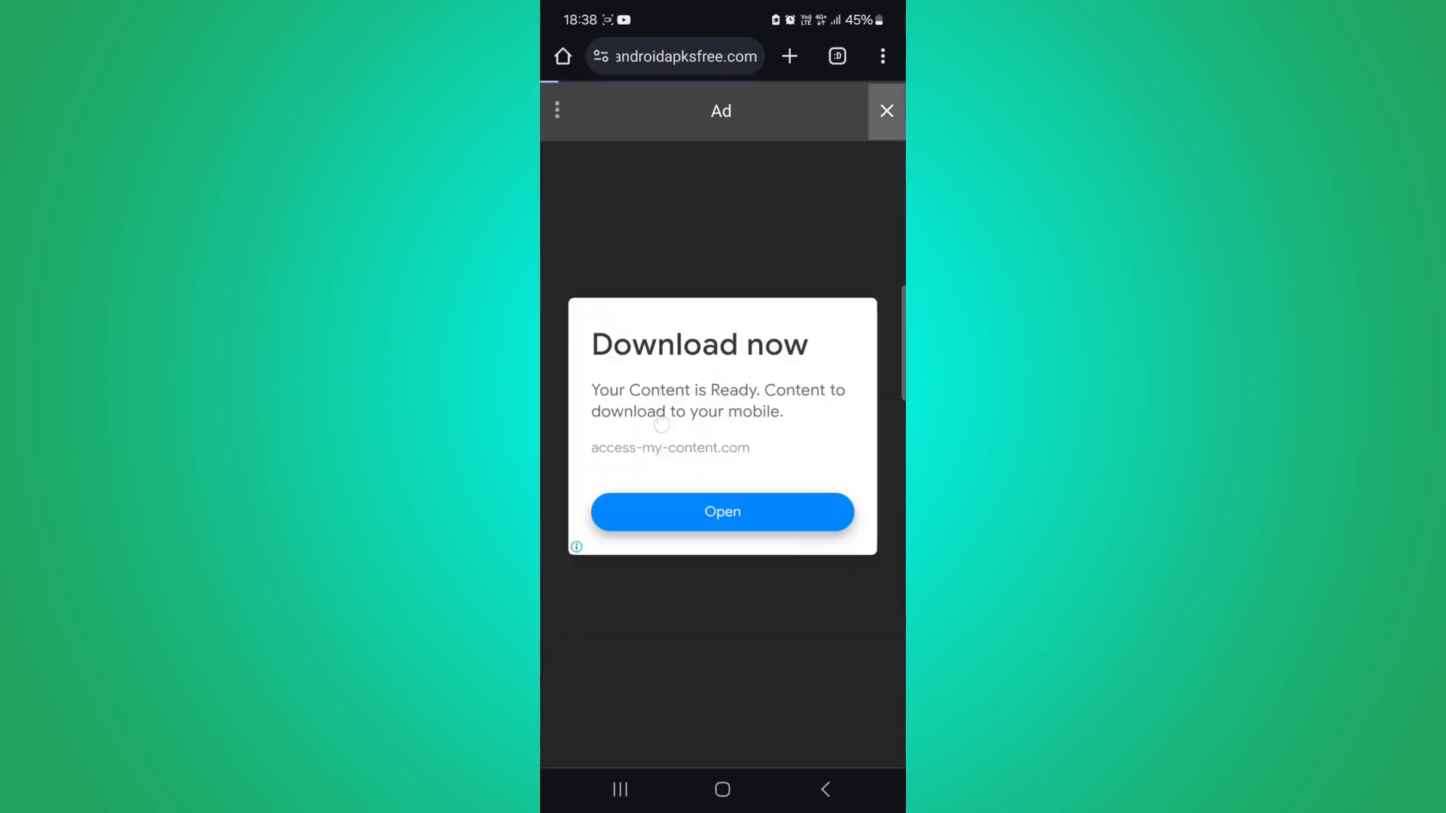
- Close the full-screen 'Download now' ad to reveal the Instagram 87.0.0.18.99 download page
{"action": "left_click", "coordinate": [884, 111]}
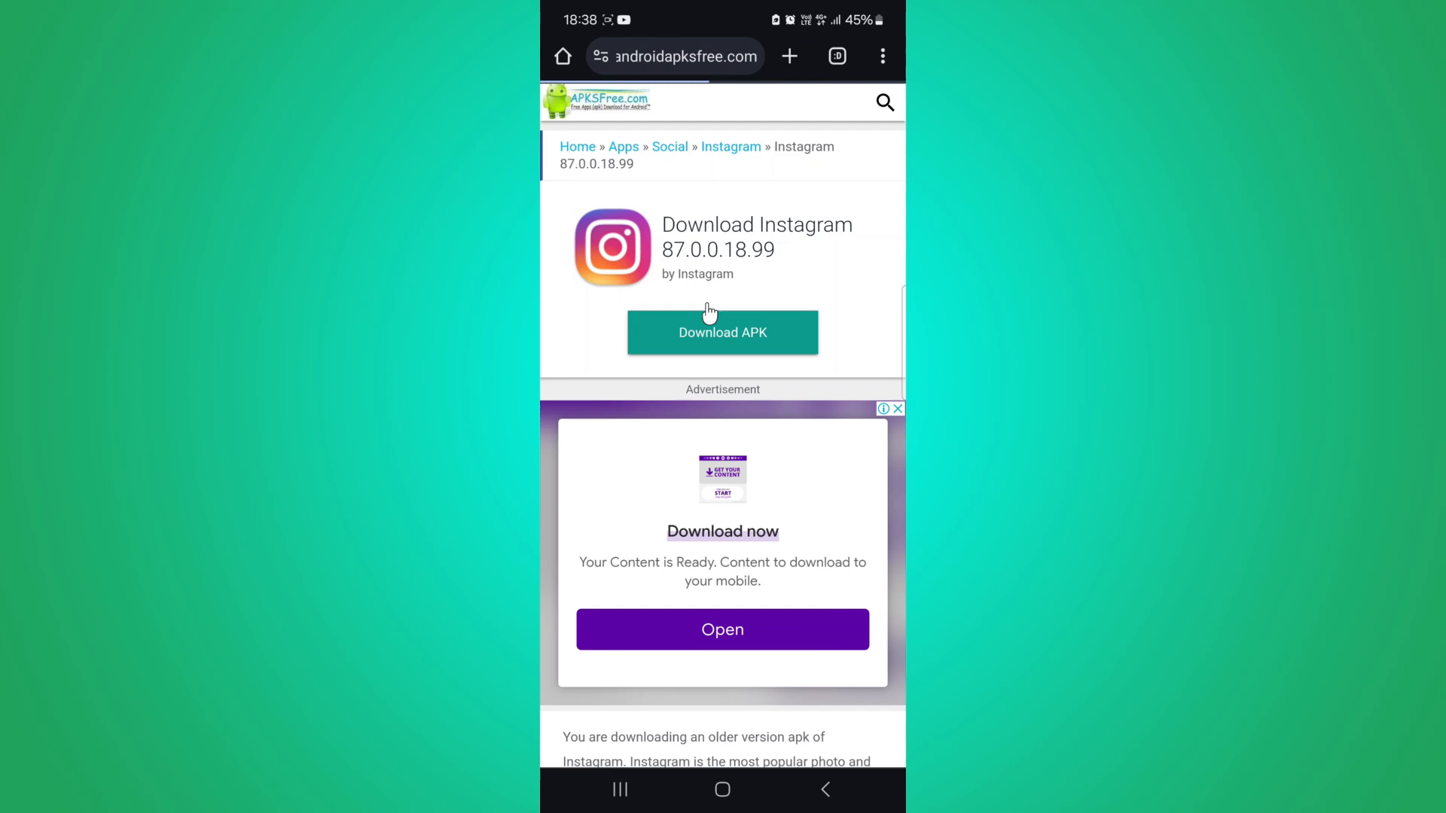